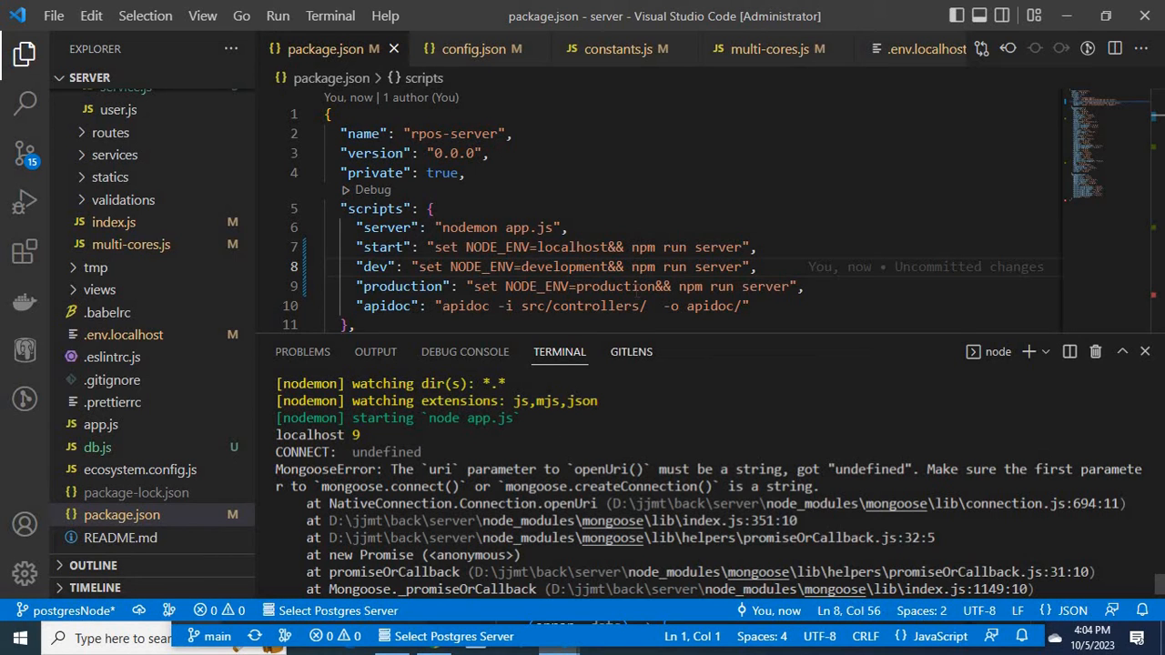
mouse_move(246, 387)
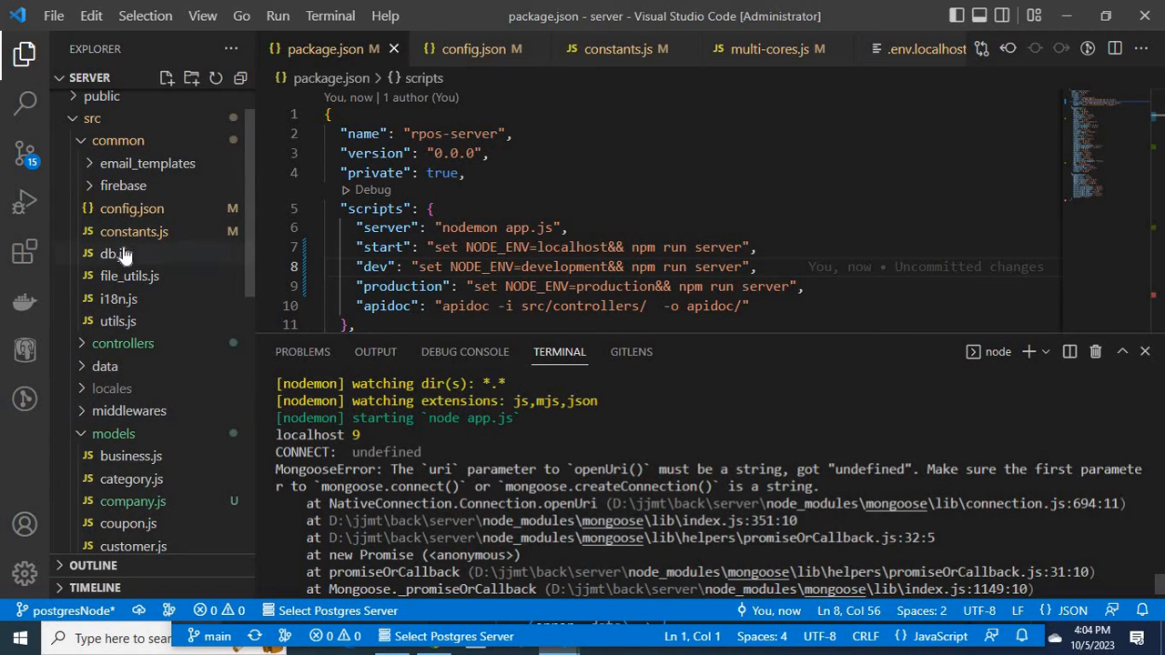
Open db.js from src/common to view the MongoDB connection code.
click(114, 253)
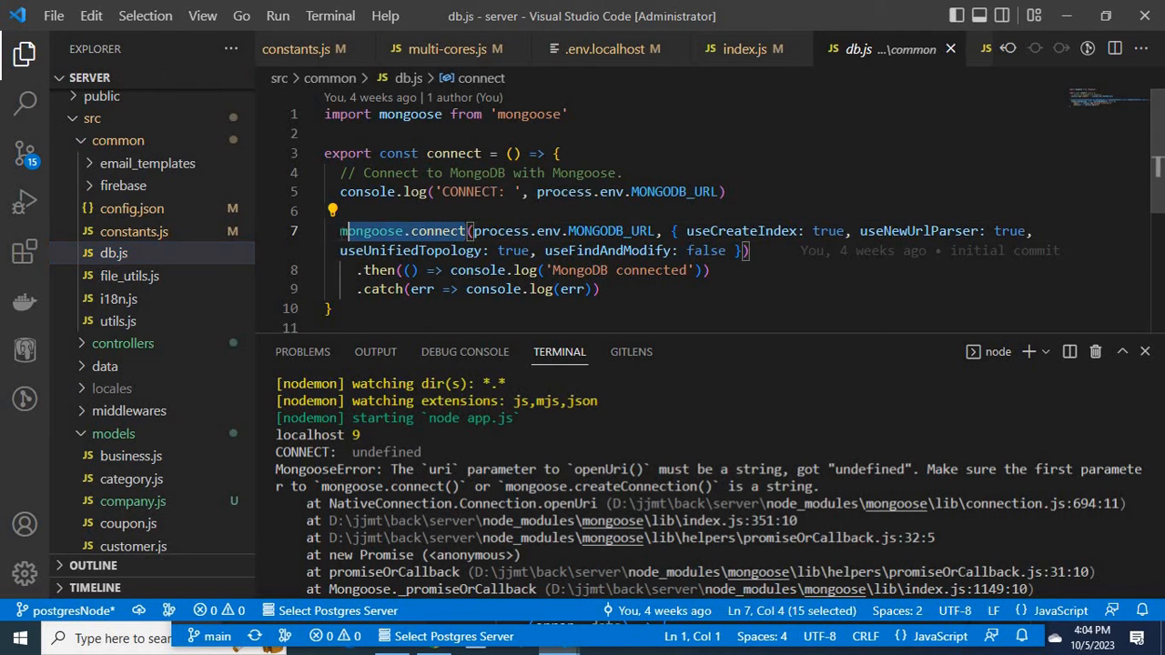
key(shift+Left)
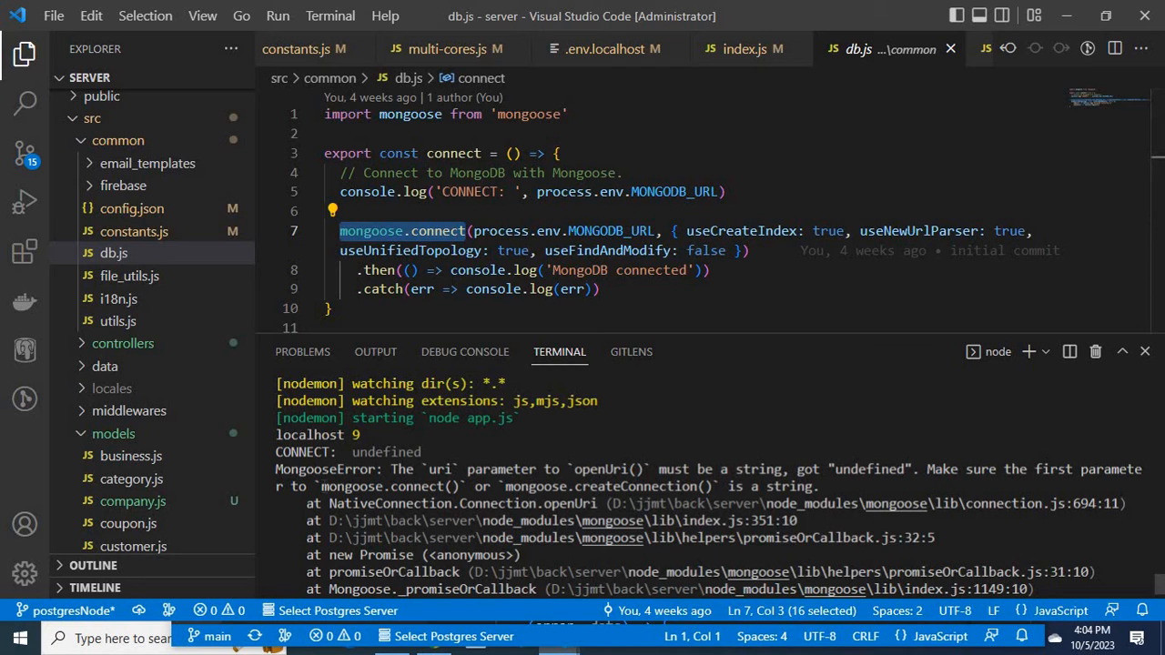
double_click(391, 486)
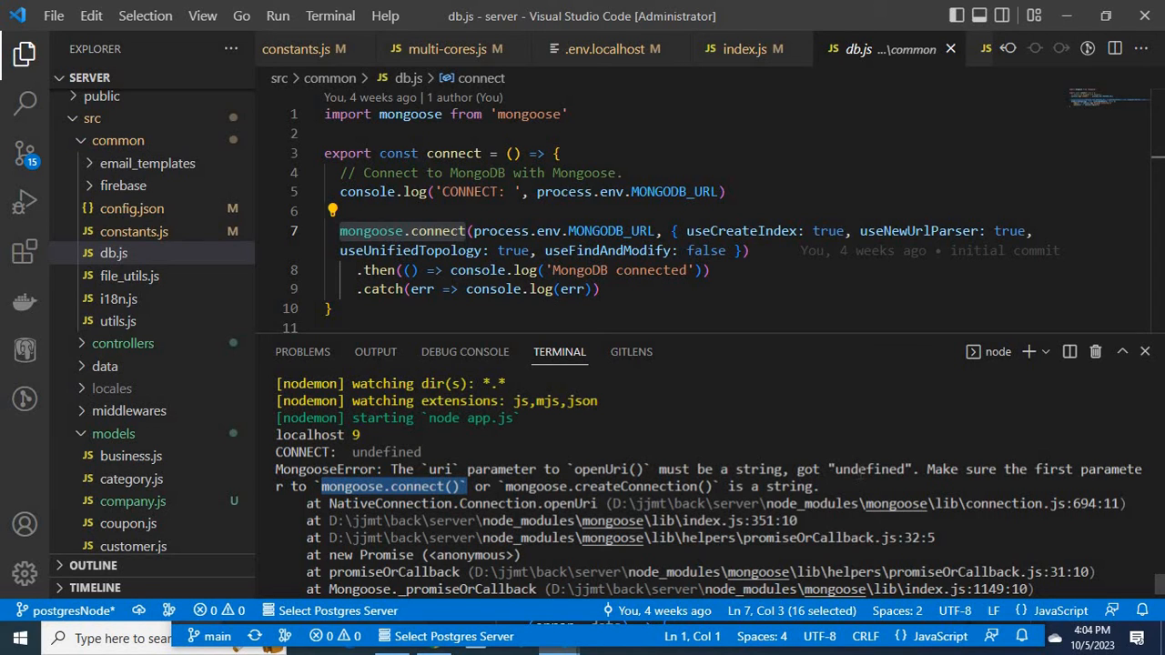
mouse_move(401, 231)
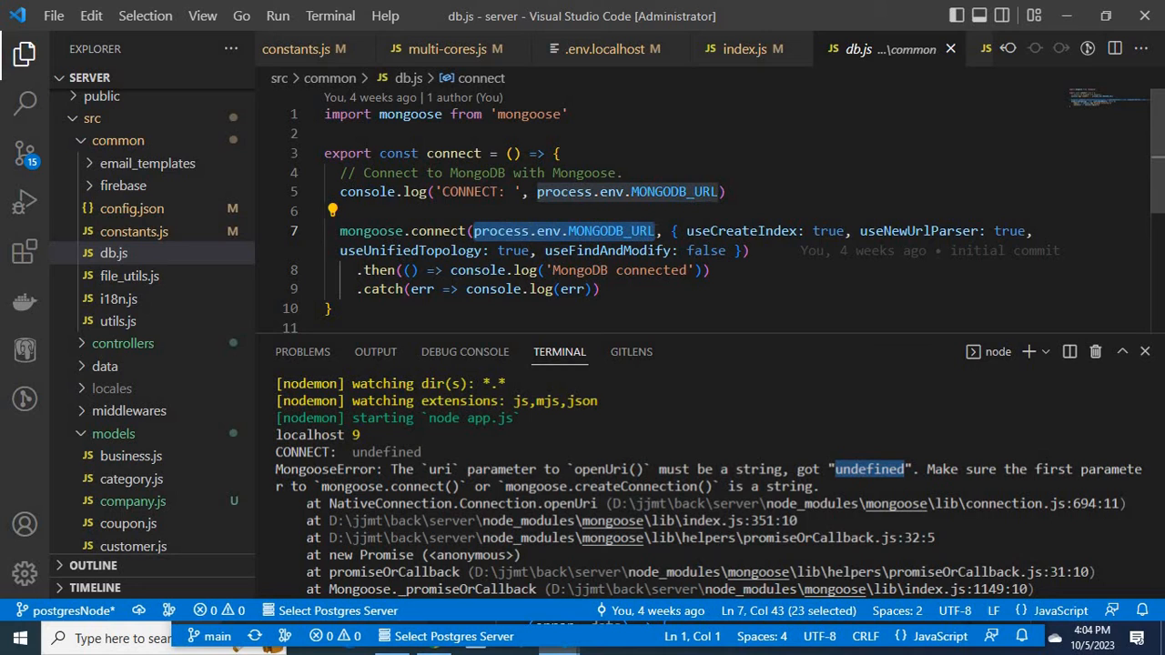
mouse_move(626, 191)
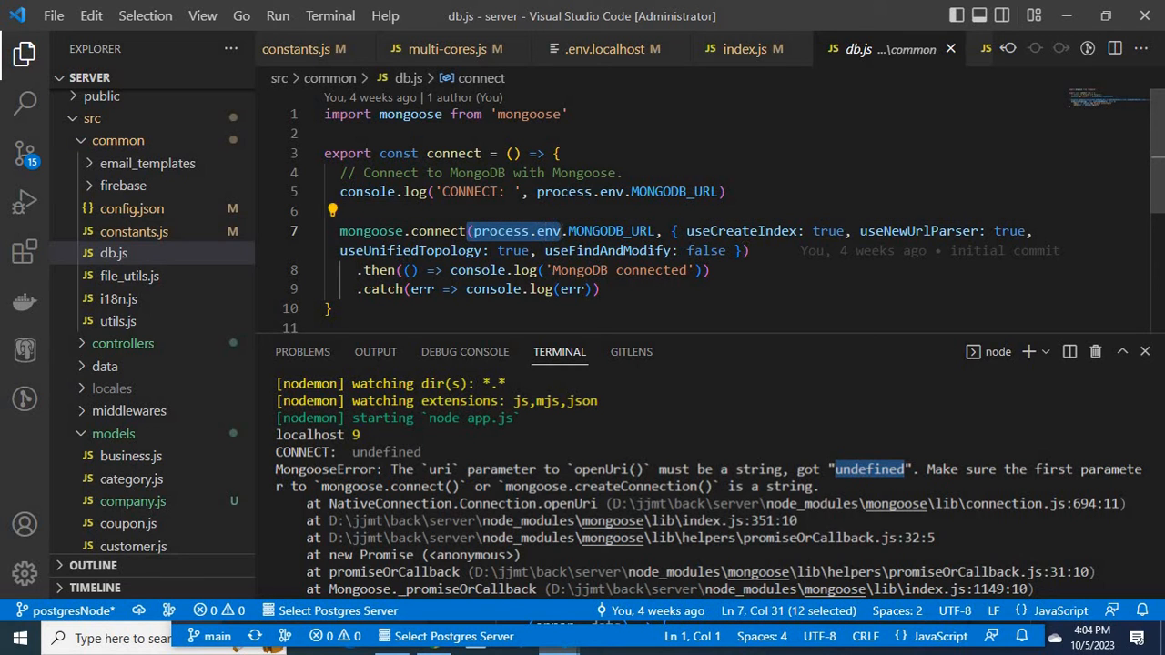
mouse_move(535, 231)
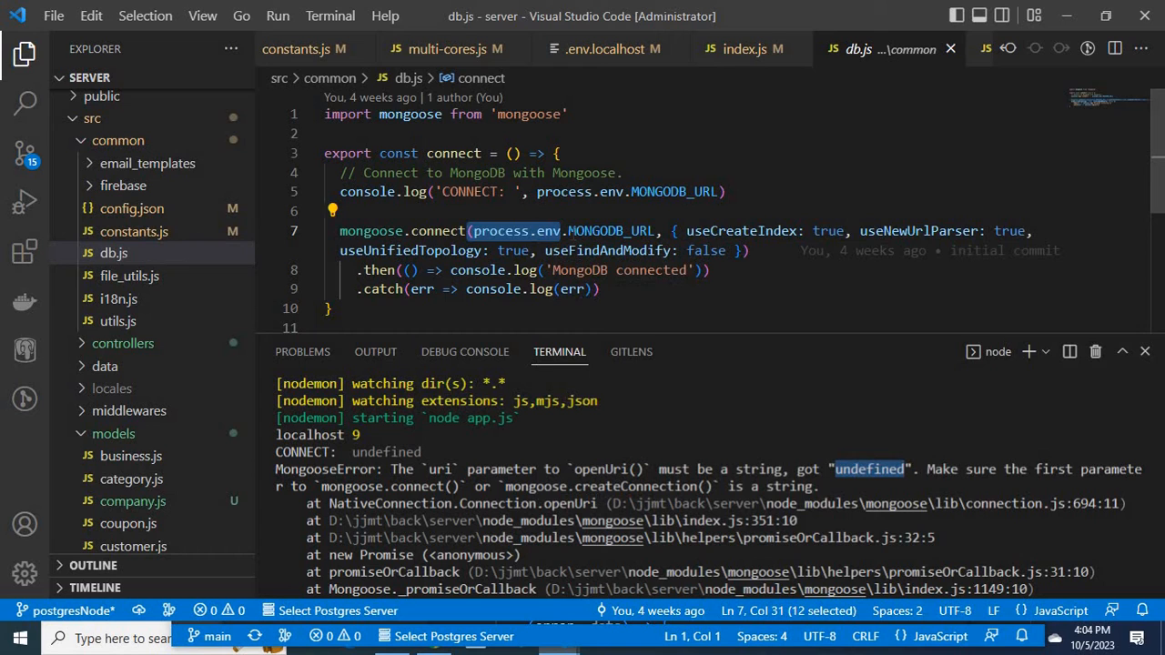
double_click(598, 230)
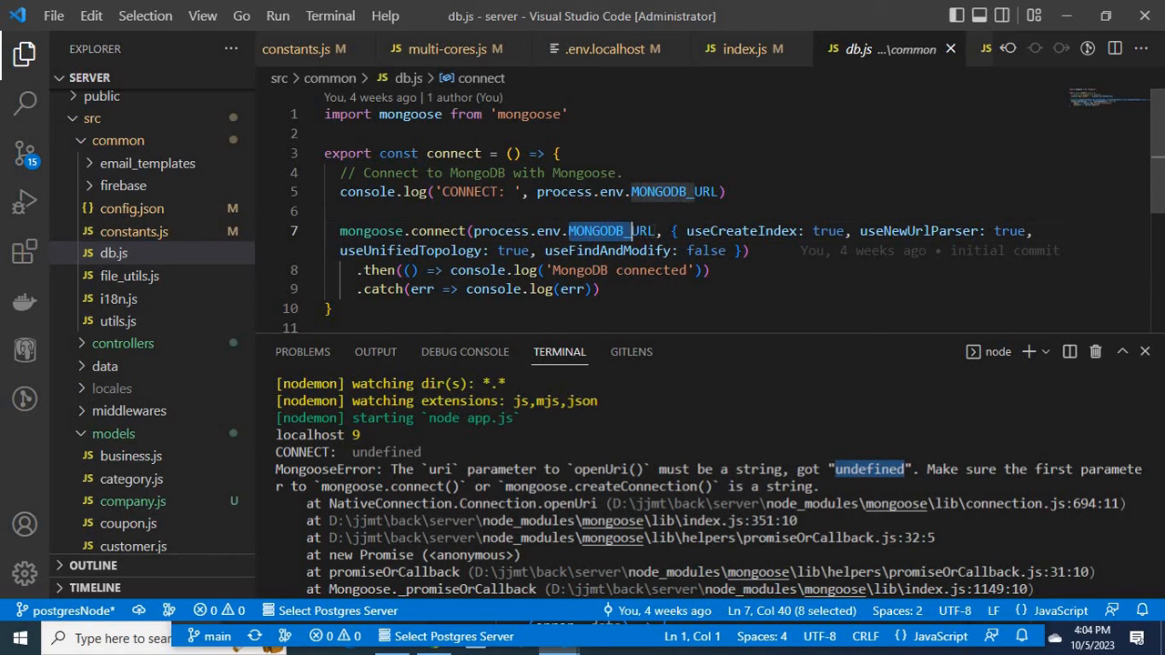